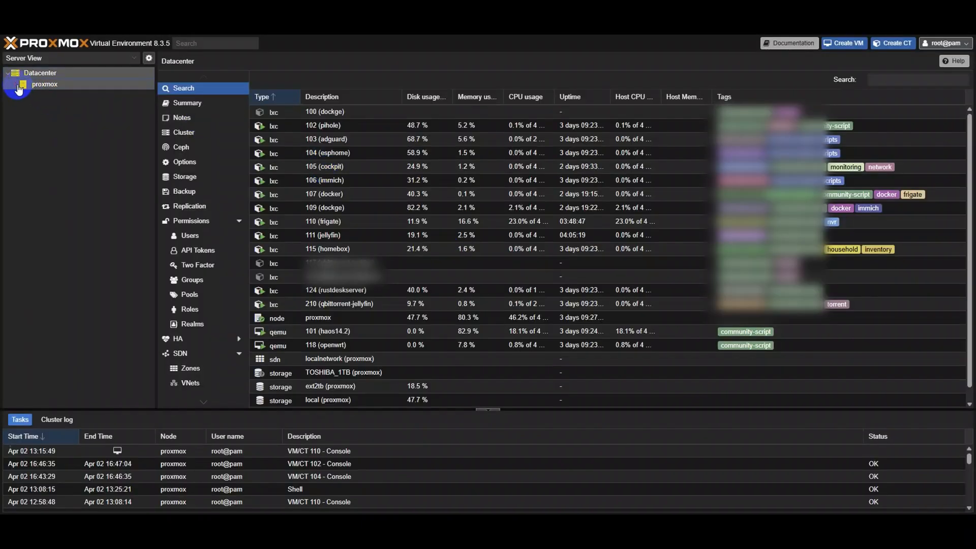
Reach the AdGuard Home dashboard from the proxmox node, sign in, and follow the banner's v0.107.59 release link
left_click(15, 84)
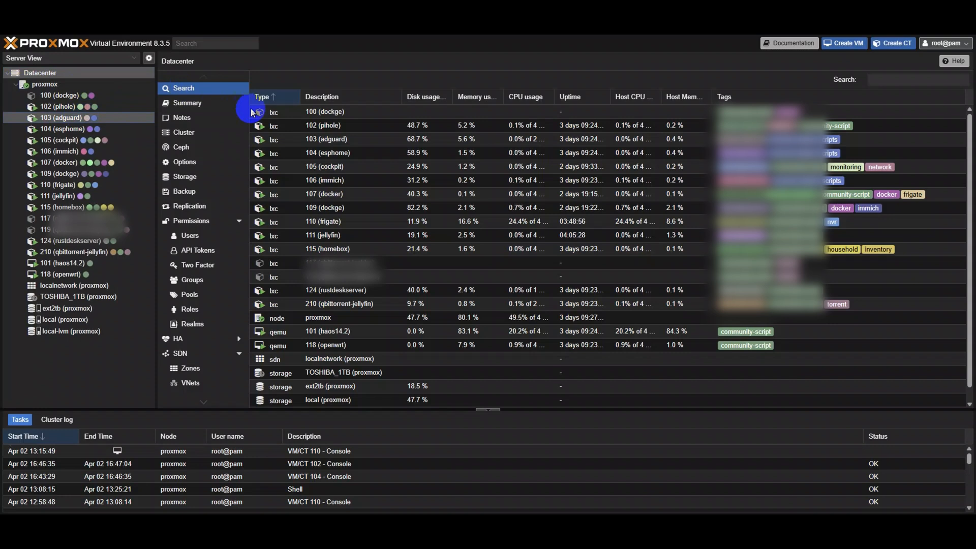
left_click(62, 118)
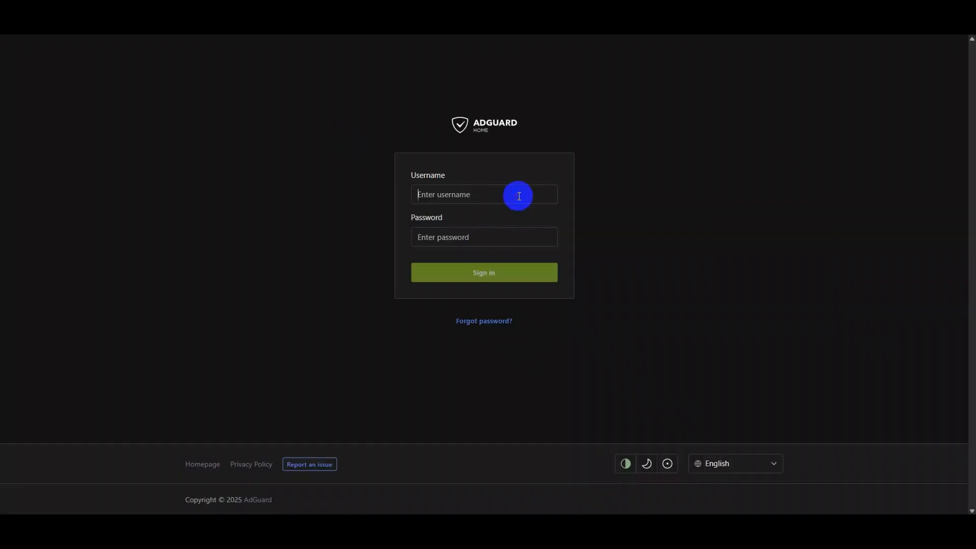
left_click(484, 273)
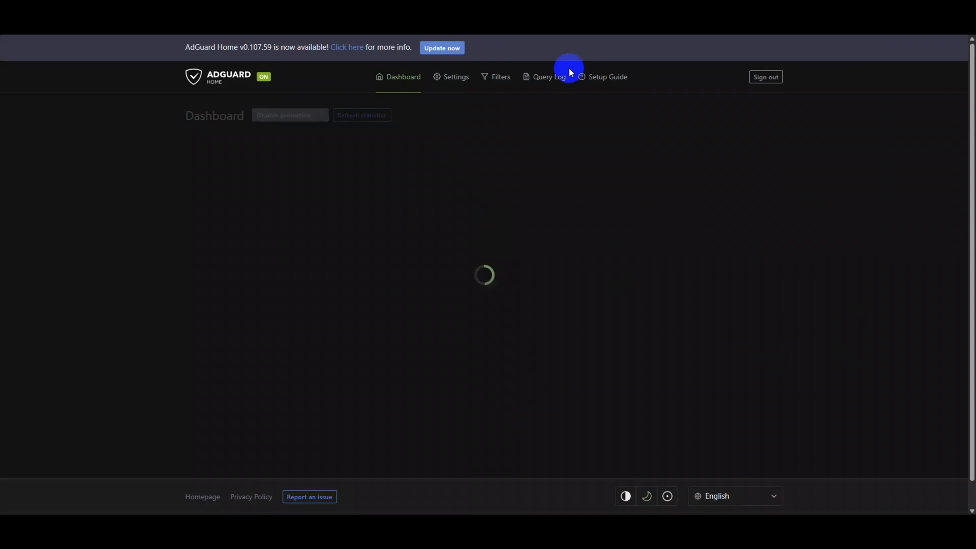
left_click(347, 48)
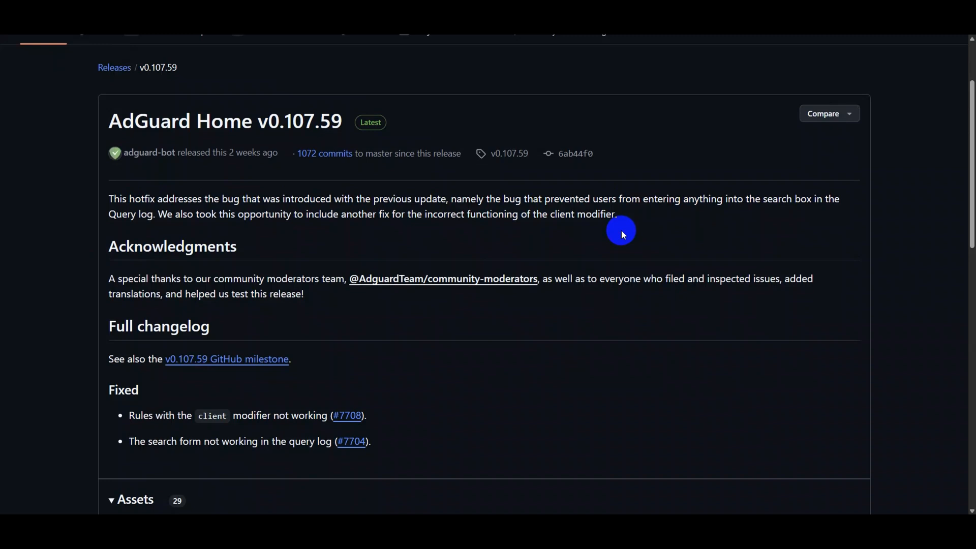
Read through the v0.107.59 release notes on GitHub, highlighting a sentence
left_click_drag(156, 214, 291, 214)
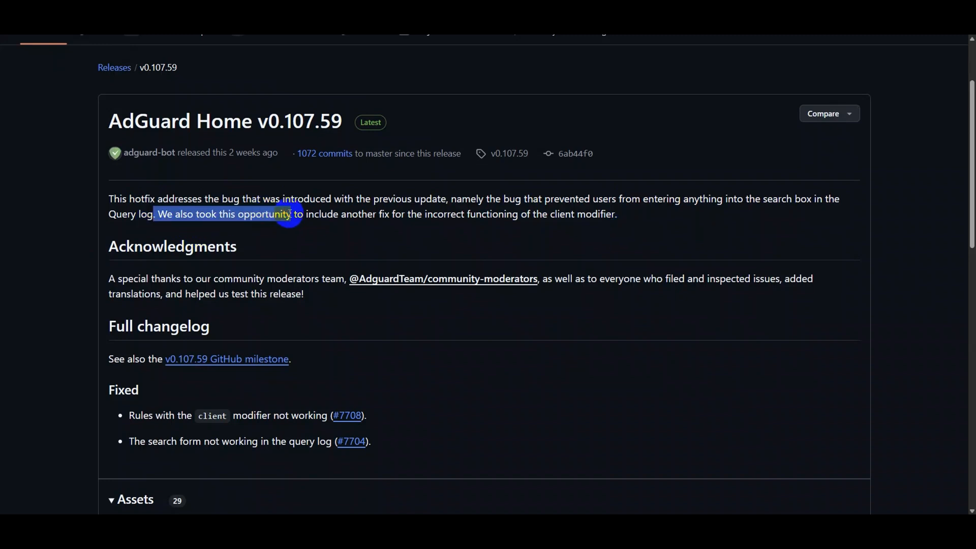
scroll("down", 3)
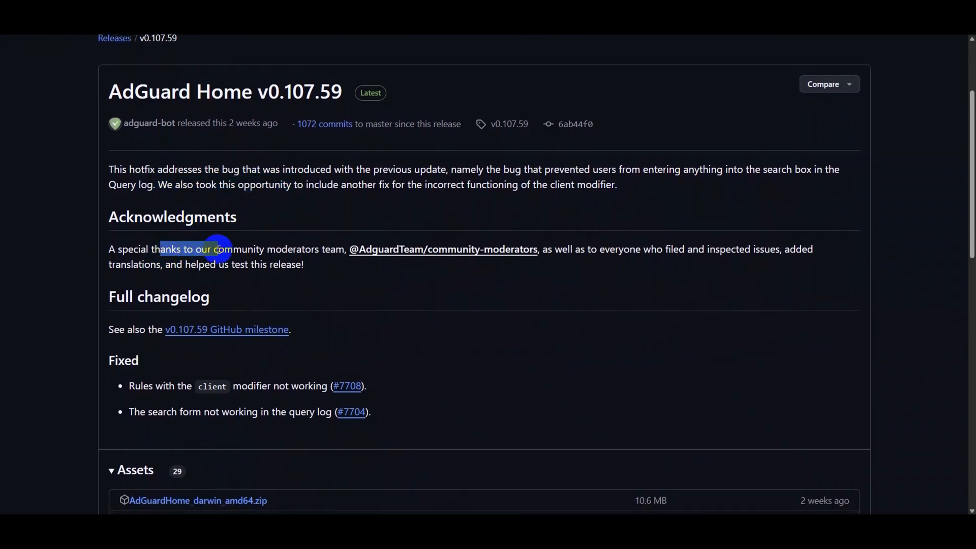
scroll("down", 3)
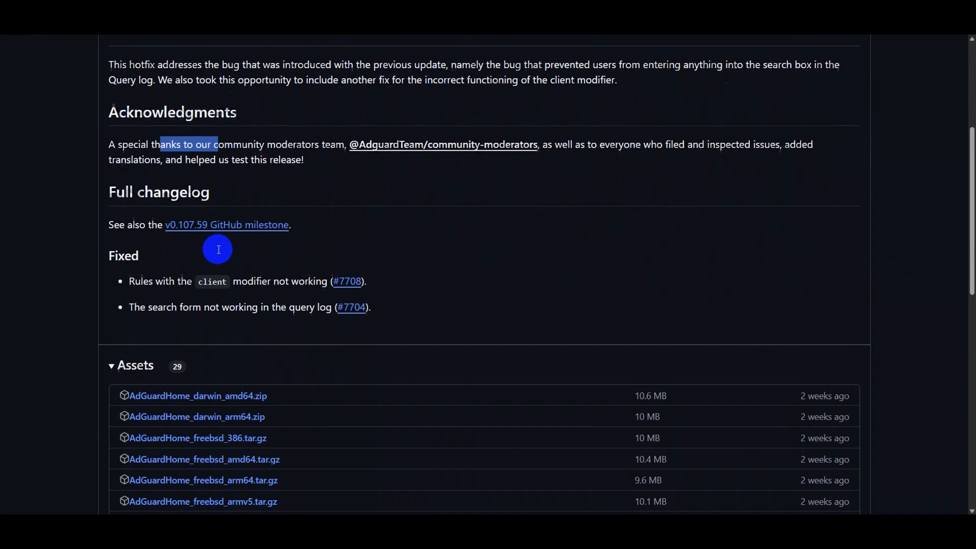
scroll("down", 3)
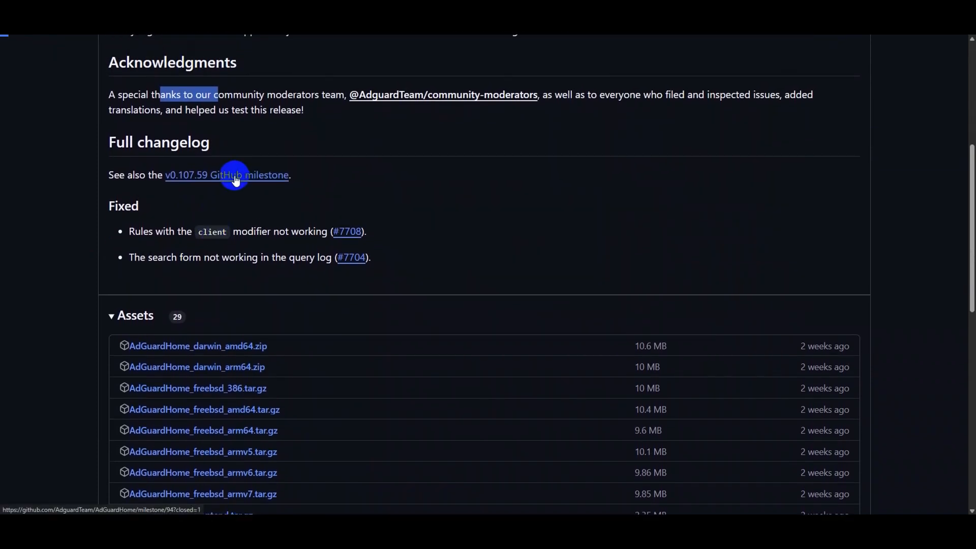
Back on the AdGuard Home dashboard, start the update to v0.107.59 from the banner
left_click(227, 175)
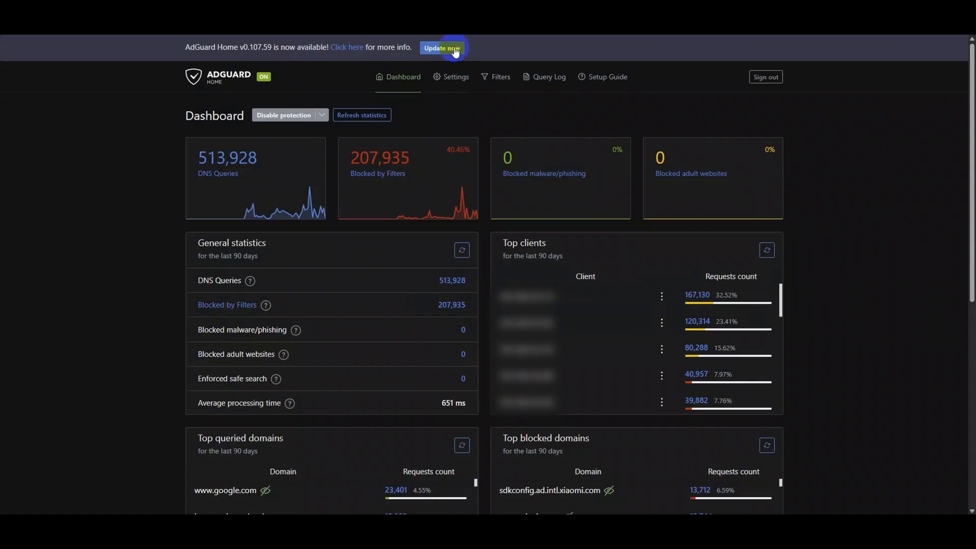
left_click(442, 47)
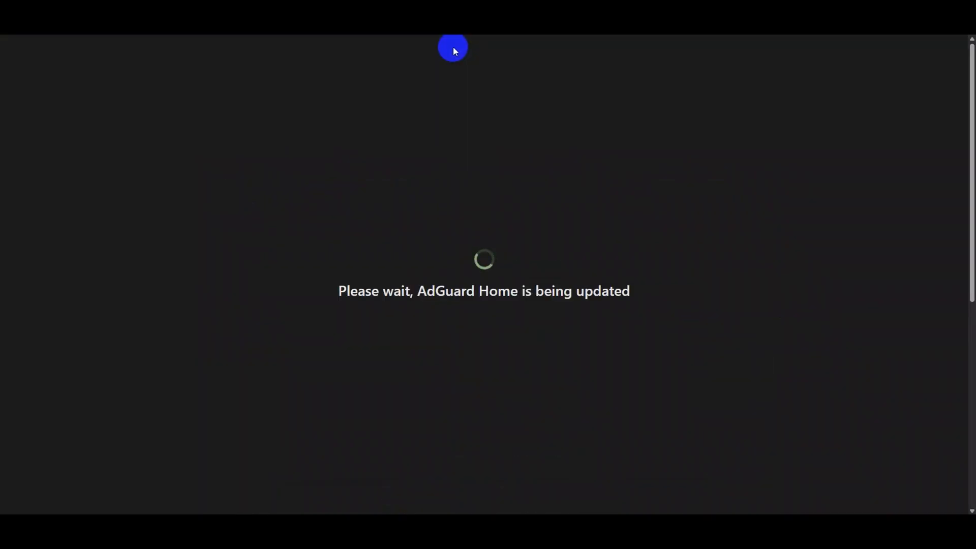